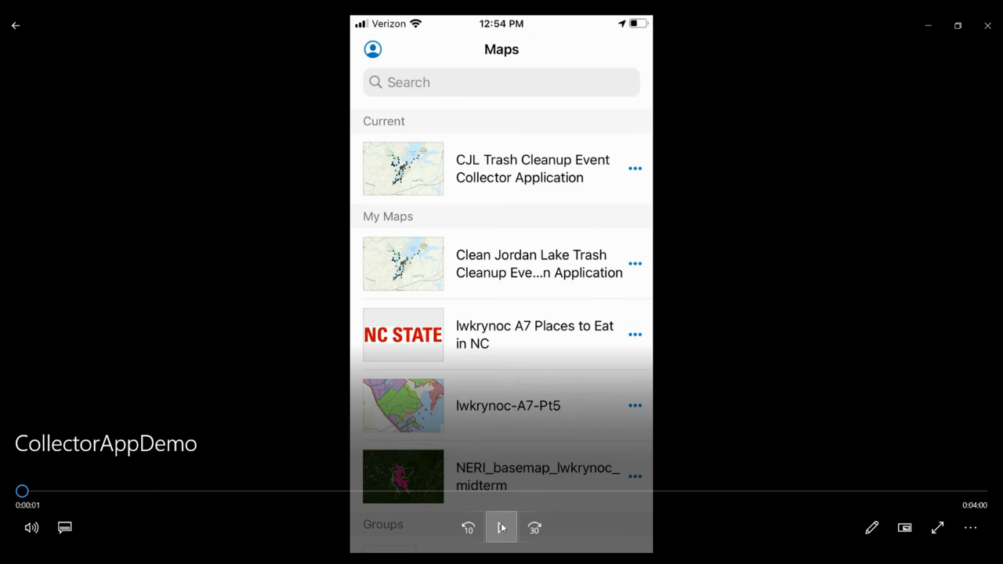
# Check the snapping setting in the account profile settings and return to the Maps list.
pyautogui.click(502, 526)
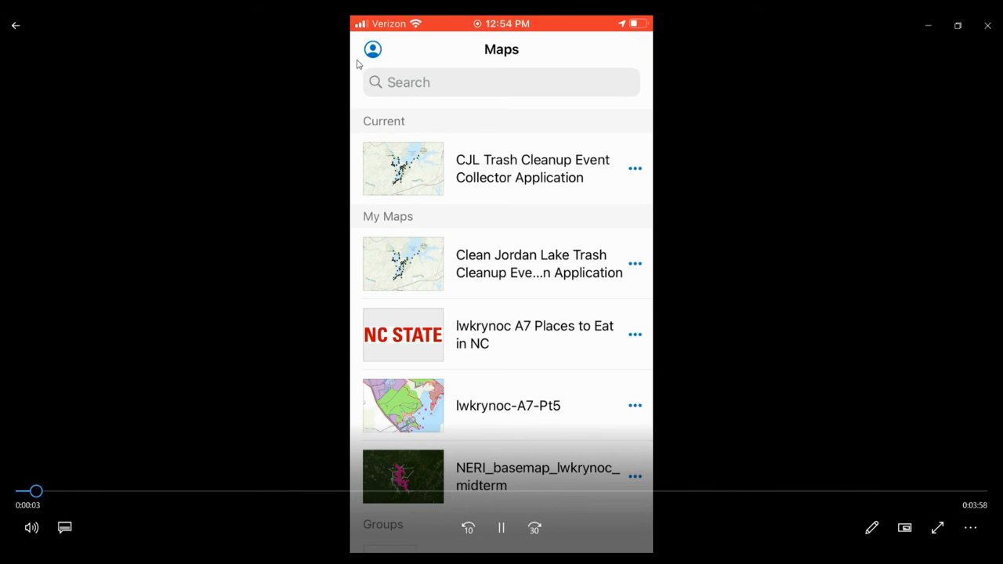
pyautogui.click(373, 49)
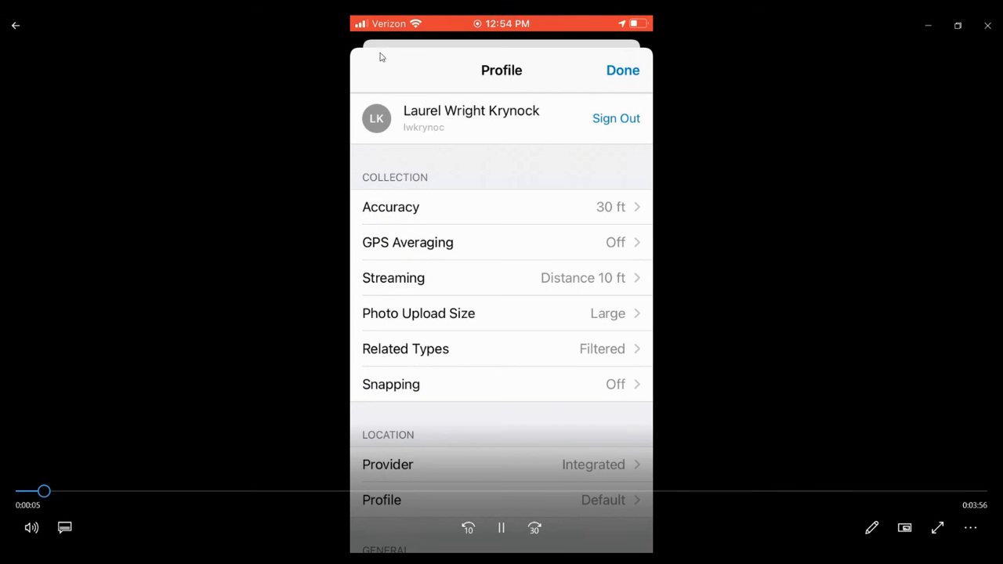
pyautogui.moveTo(571, 387)
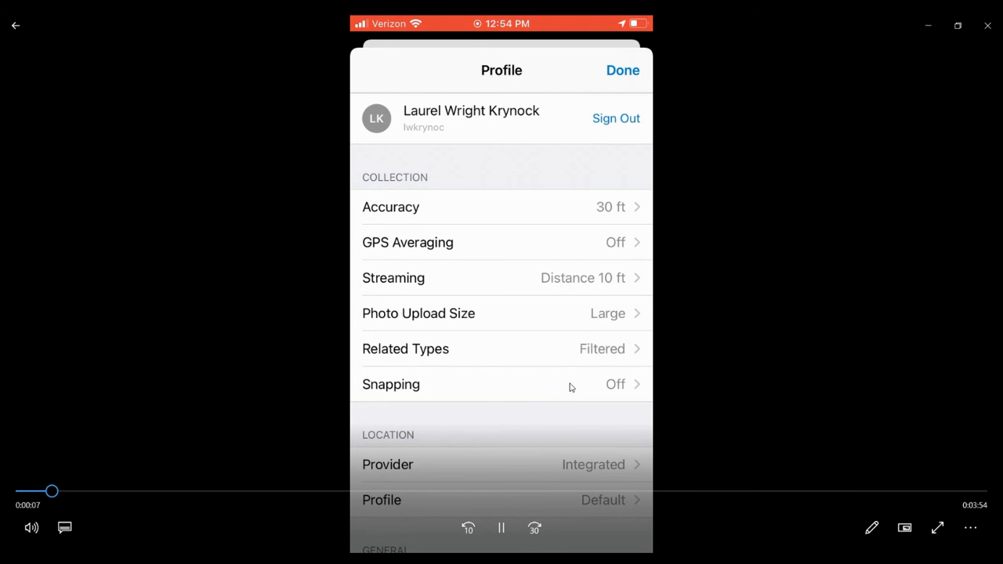
pyautogui.moveTo(592, 394)
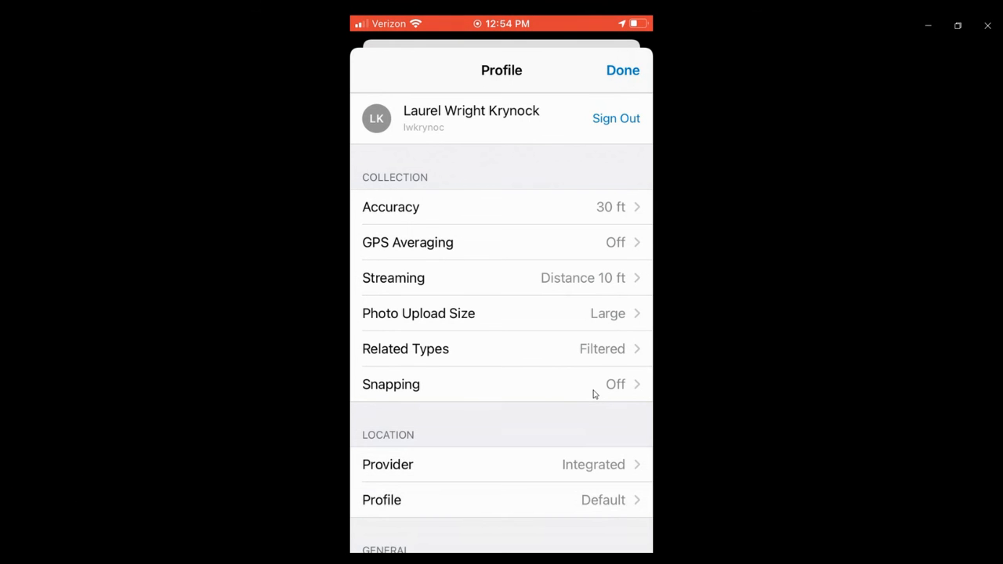
pyautogui.click(391, 384)
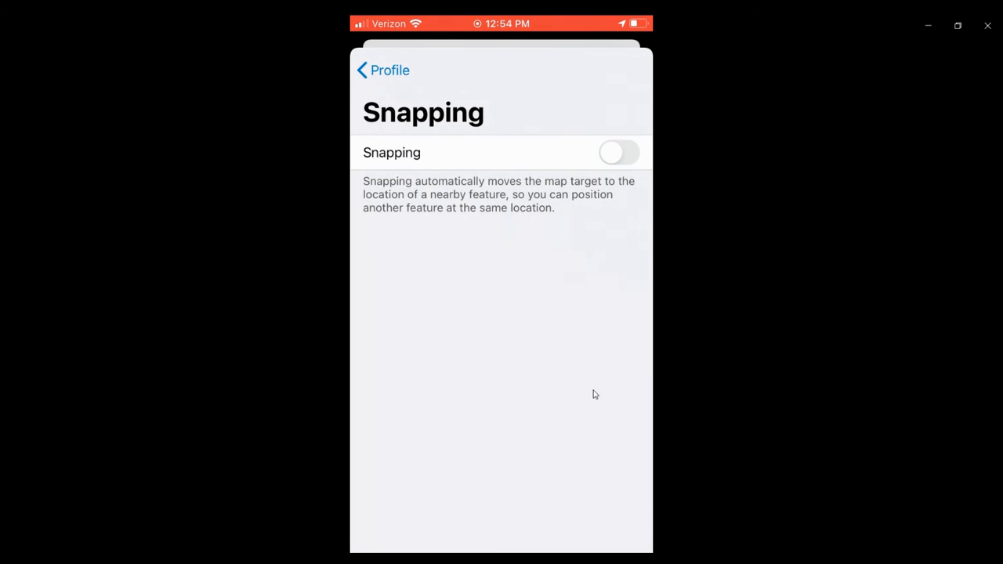
pyautogui.click(382, 69)
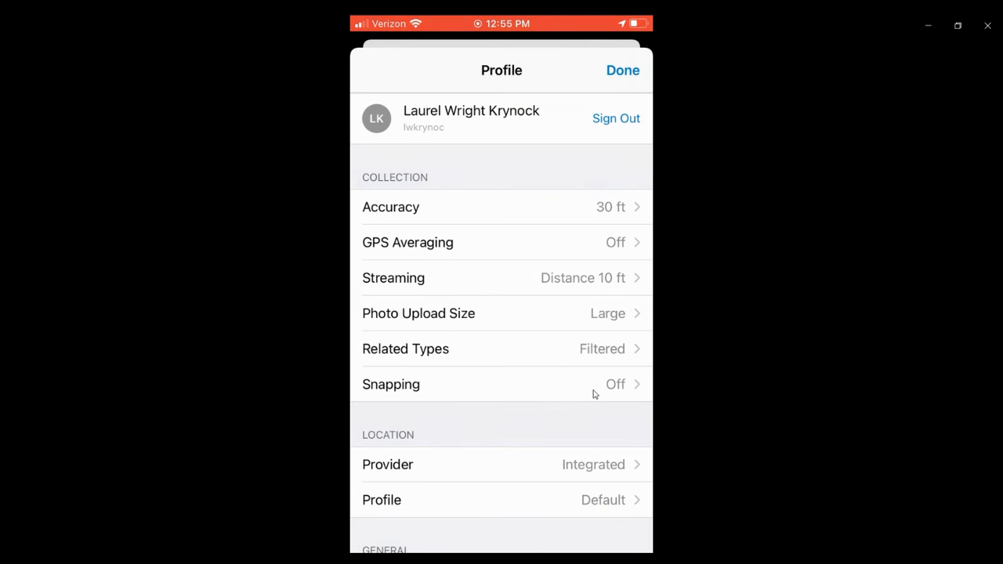
pyautogui.click(622, 69)
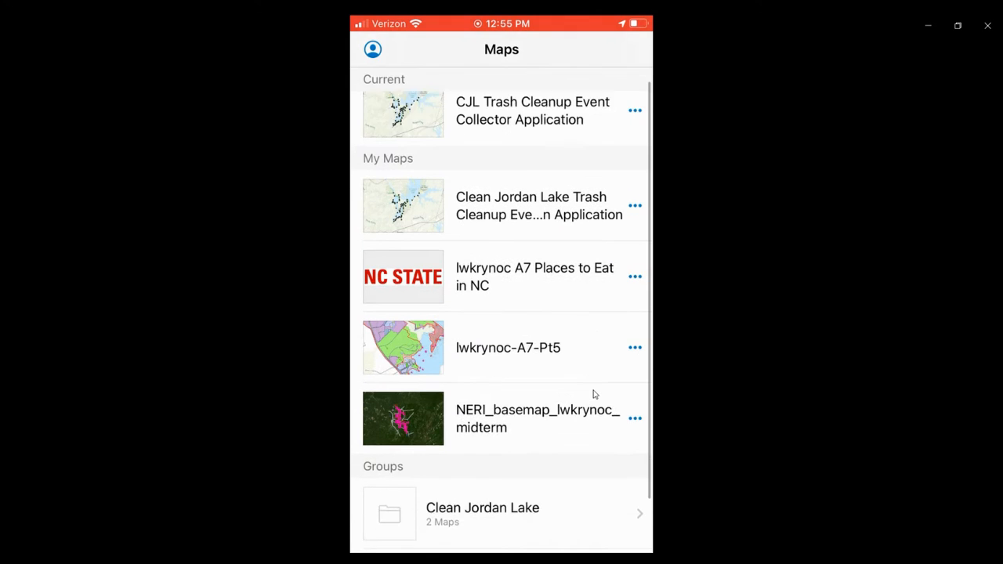
# Open the Clean Jordan Lake map from the Maps list.
pyautogui.scroll(-3)
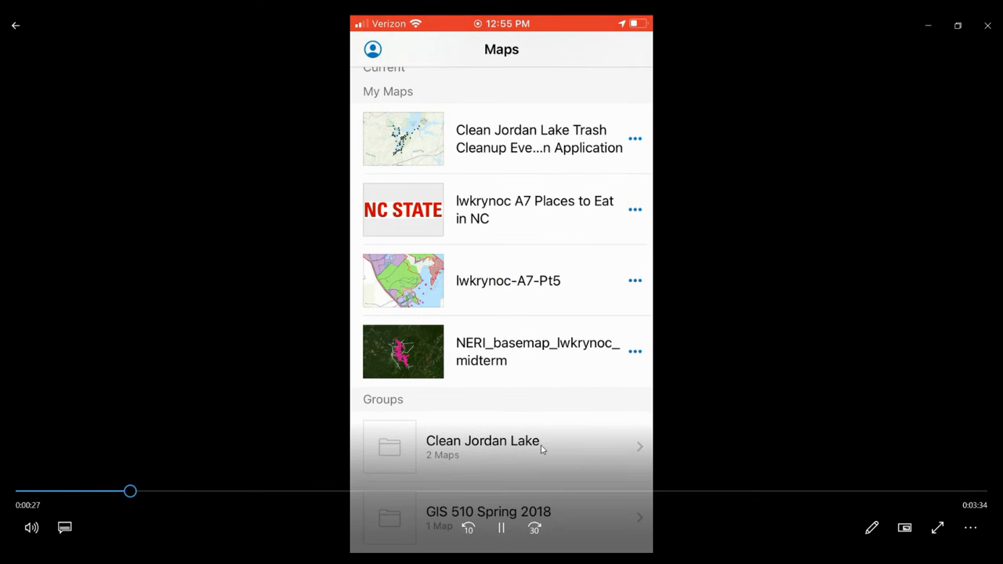
pyautogui.click(483, 446)
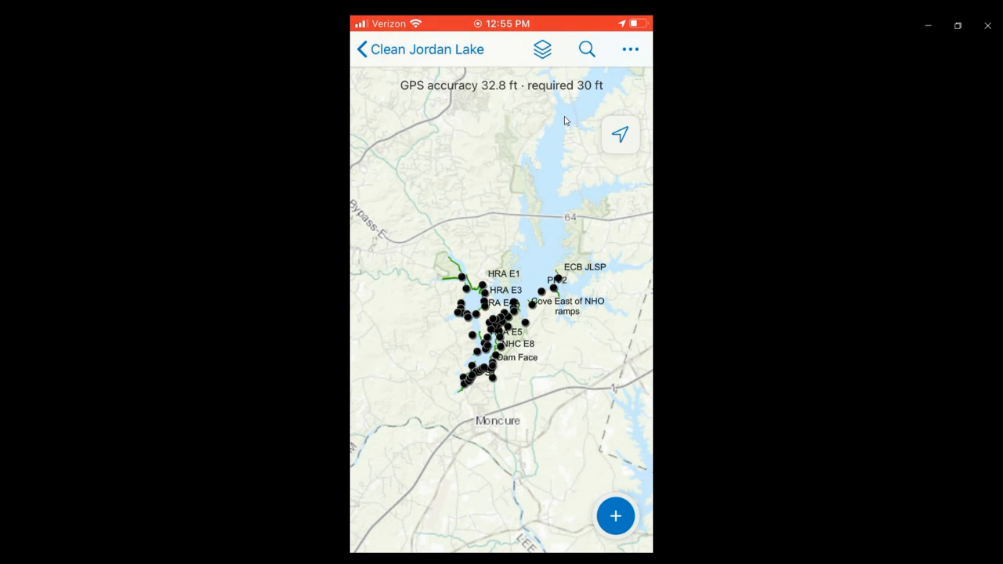
# Review the map layers list and the extra map tools, dismissing both without changes.
pyautogui.click(542, 49)
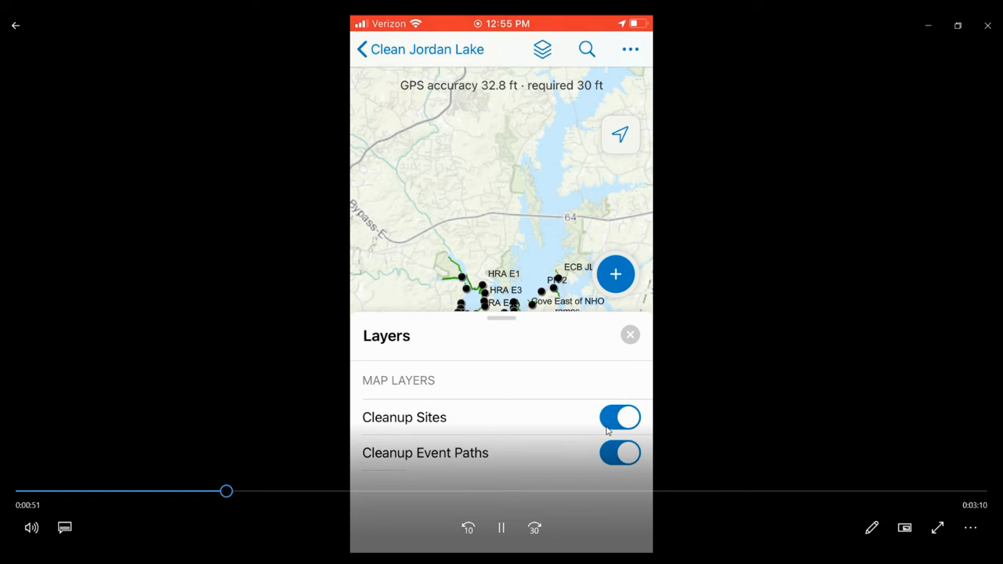
pyautogui.moveTo(570, 175)
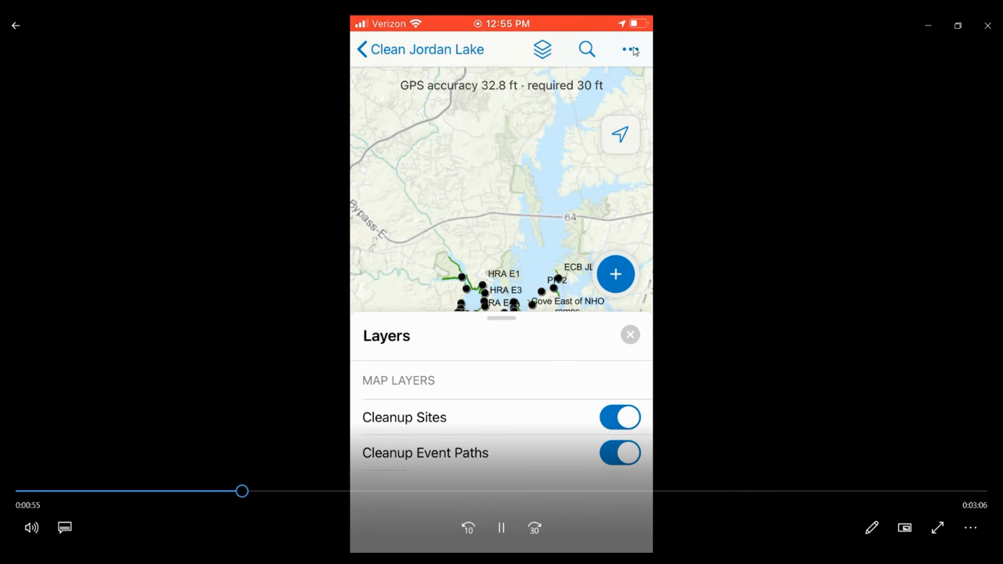
pyautogui.click(630, 335)
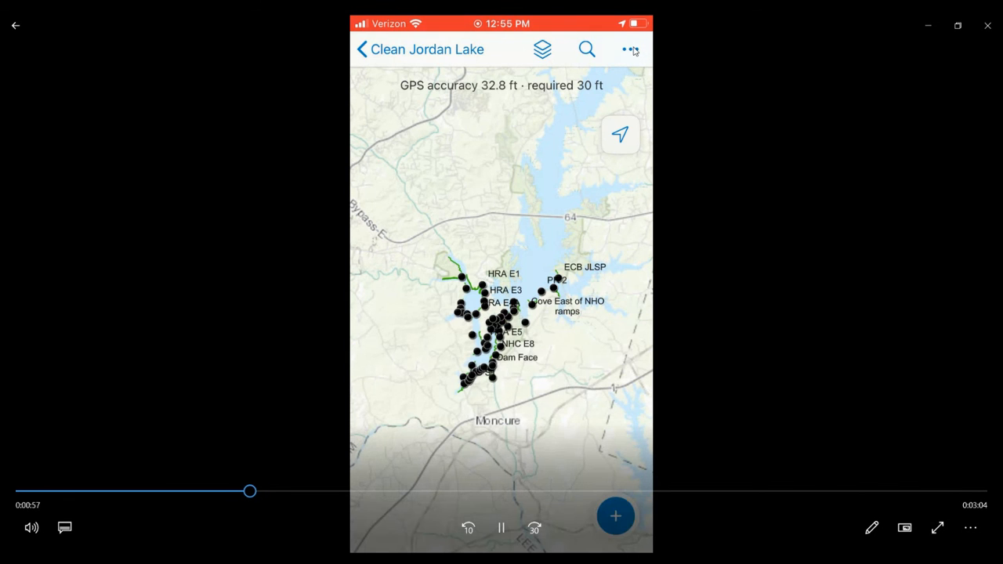
pyautogui.click(630, 48)
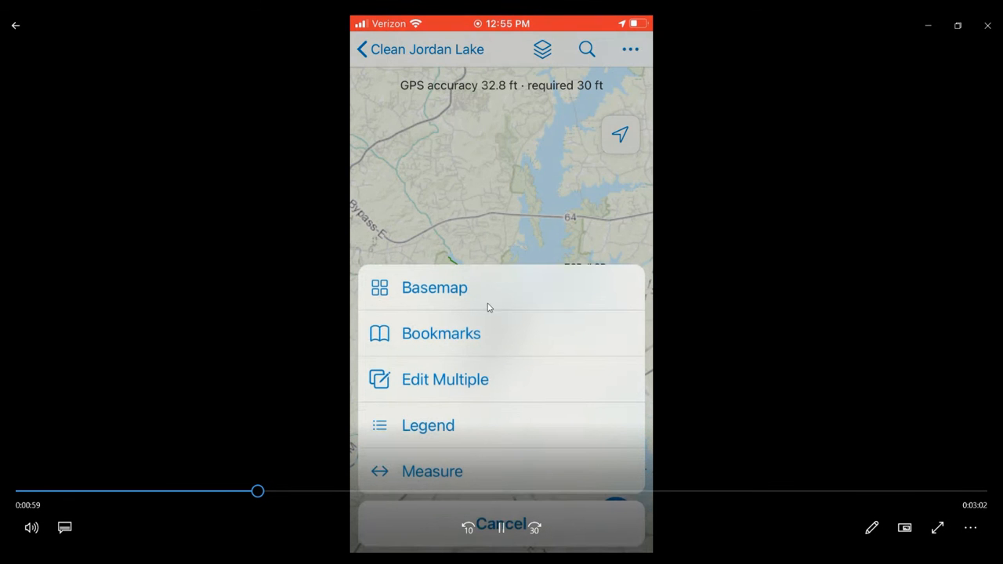
pyautogui.click(434, 288)
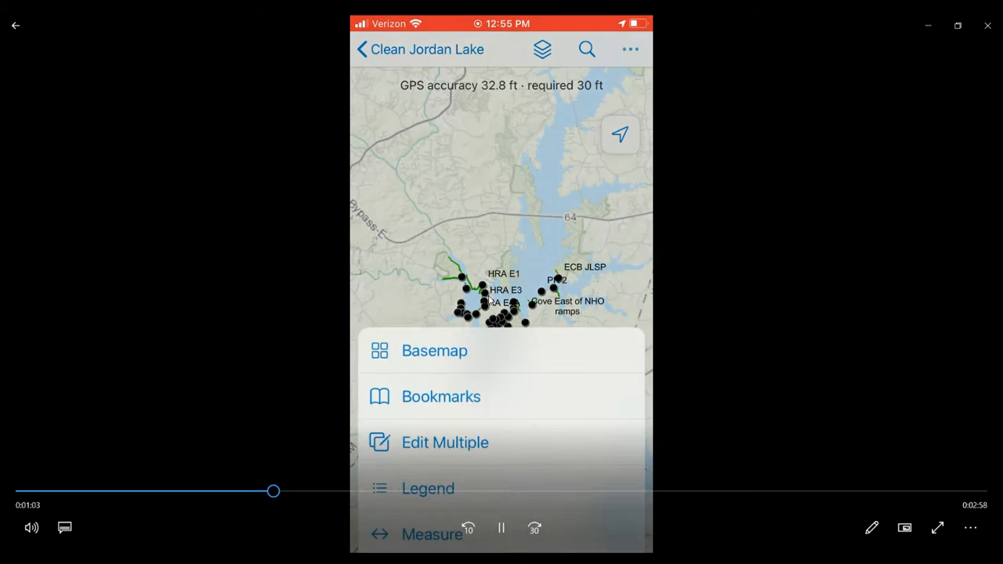
pyautogui.click(440, 397)
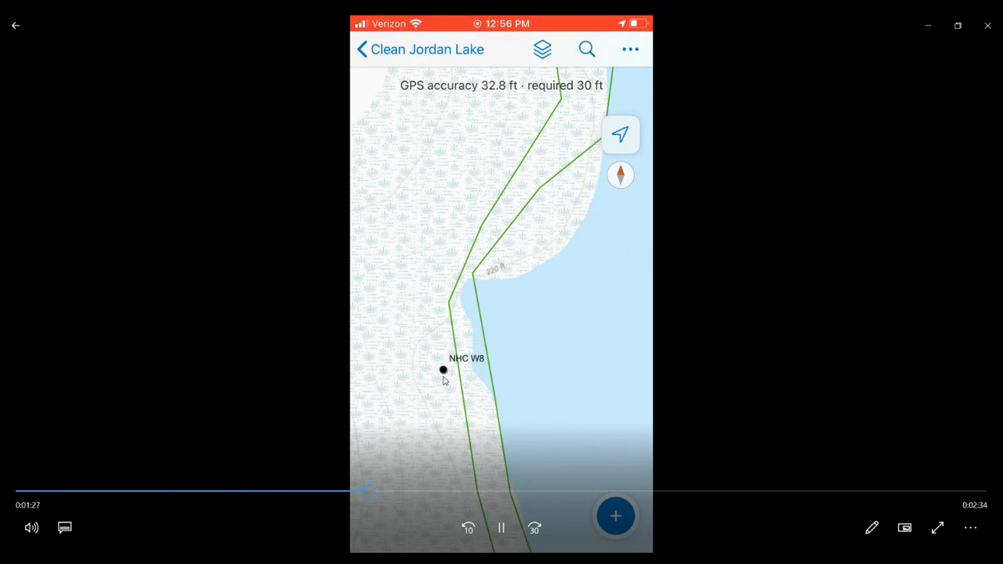
# Identify site NHC W8, show its related Cleanup Event Paths and start adding a new one.
pyautogui.click(442, 370)
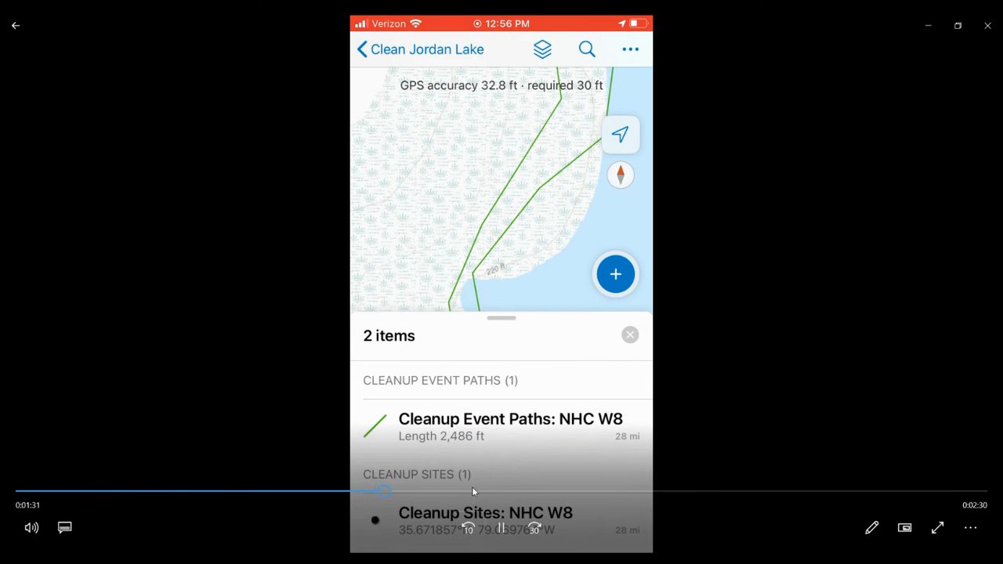
pyautogui.click(486, 513)
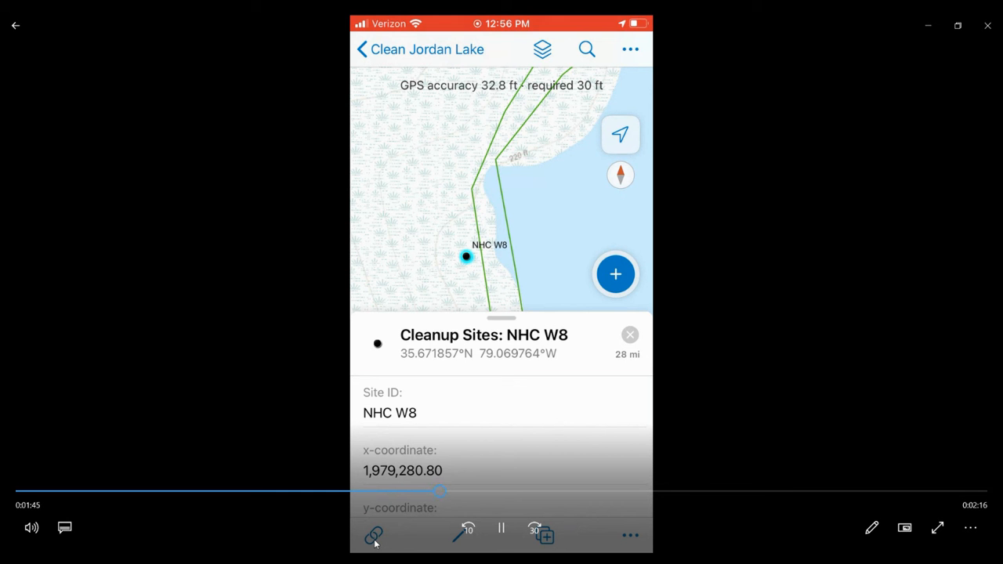
pyautogui.click(373, 536)
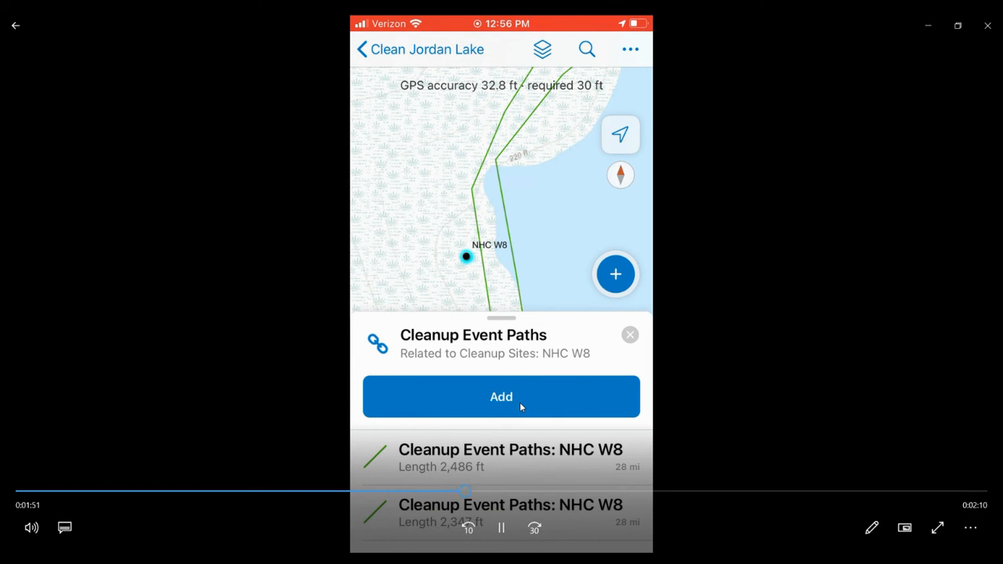
pyautogui.click(502, 396)
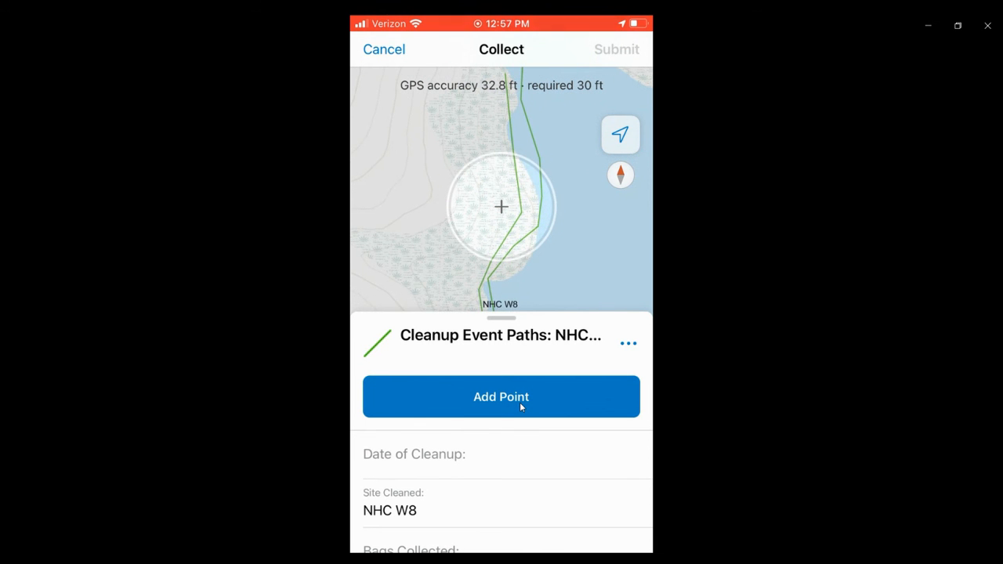
# Add vertices along the shoreline near NHC W8 until the path reaches about 1,484 ft.
pyautogui.click(501, 397)
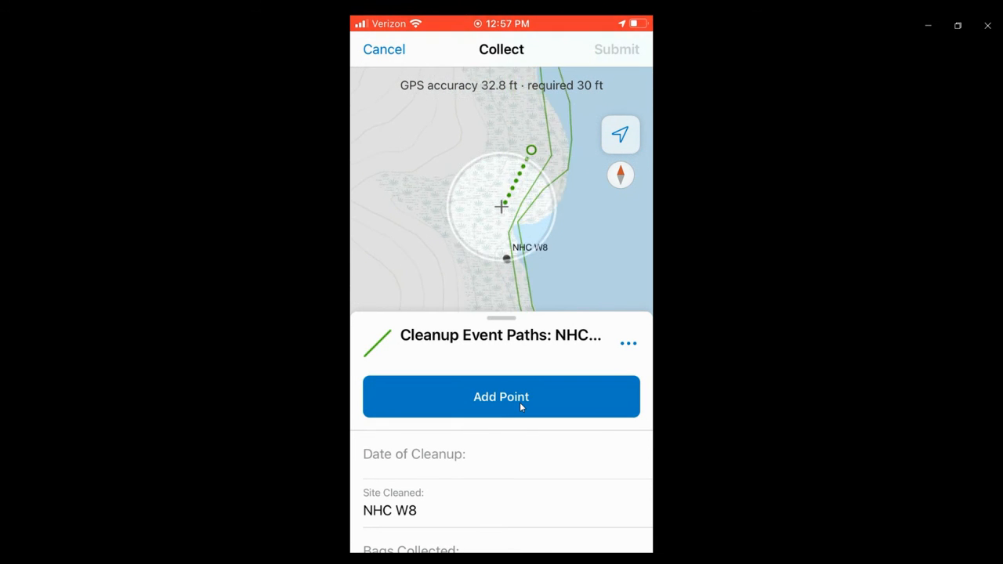
pyautogui.click(501, 397)
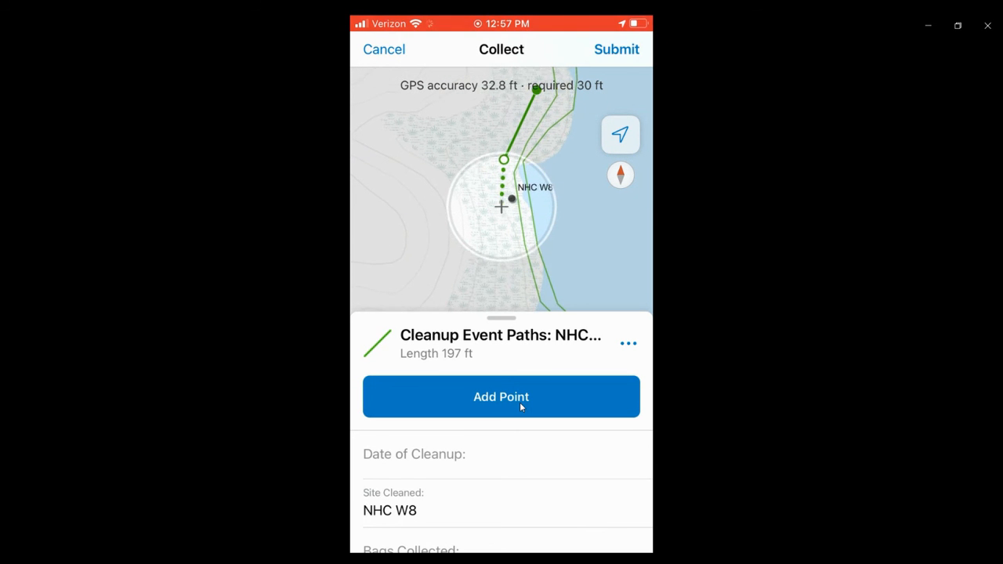
pyautogui.click(502, 397)
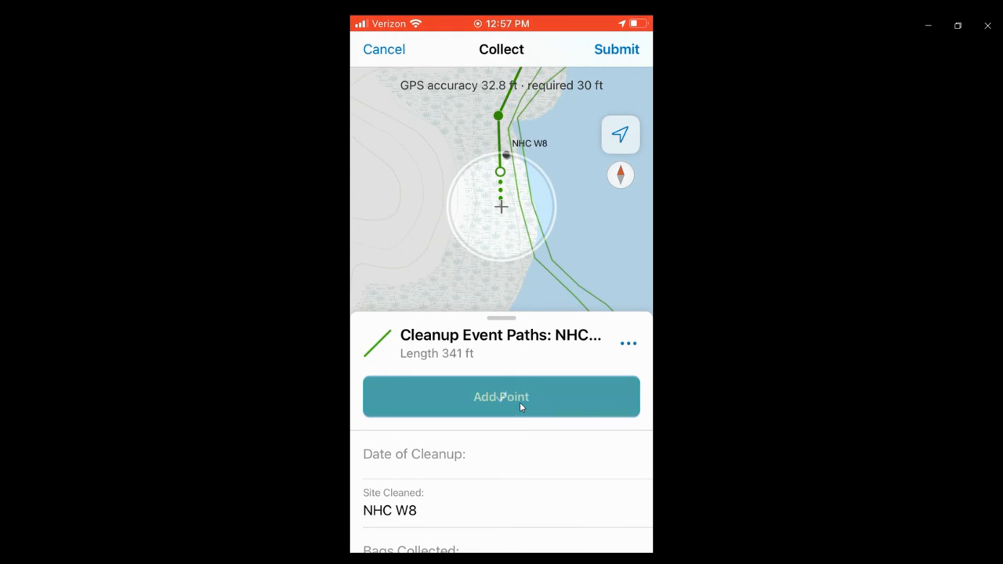
pyautogui.click(501, 397)
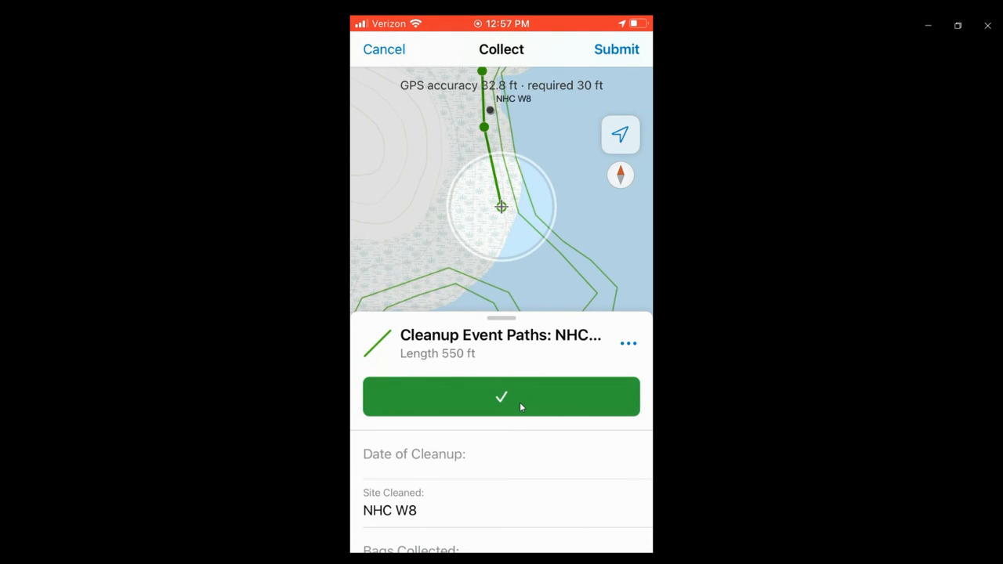
pyautogui.click(501, 397)
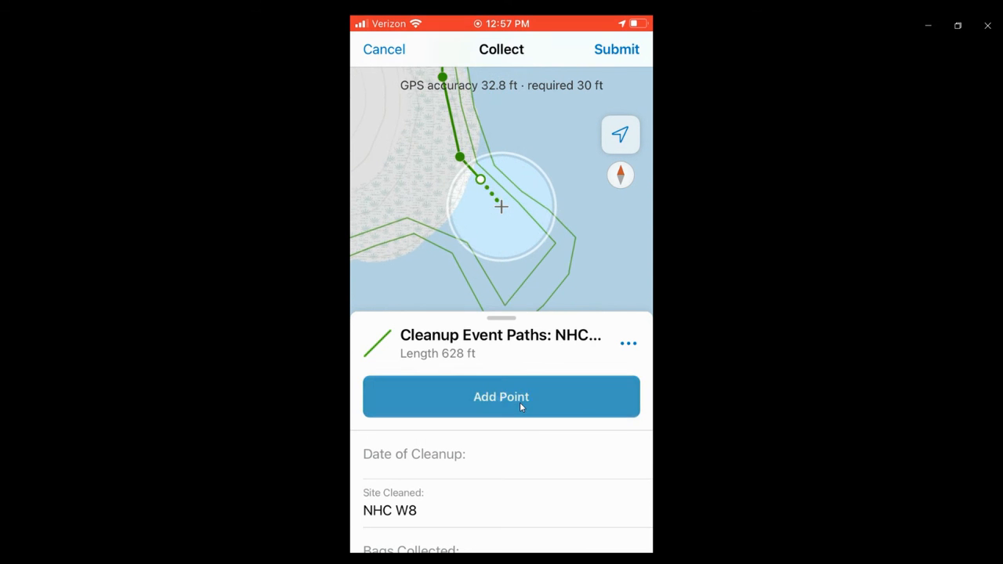
pyautogui.click(502, 396)
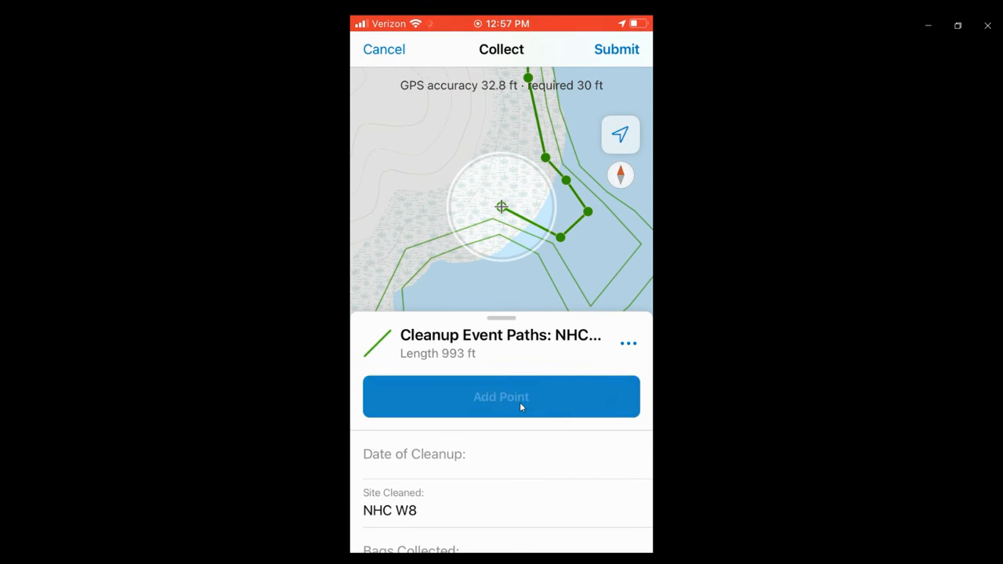
pyautogui.click(502, 396)
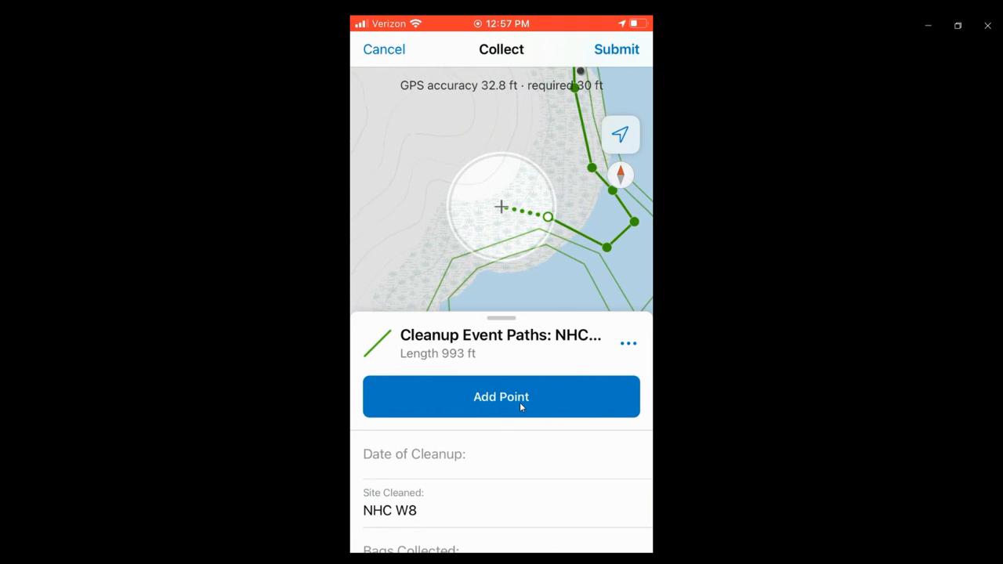
pyautogui.click(502, 396)
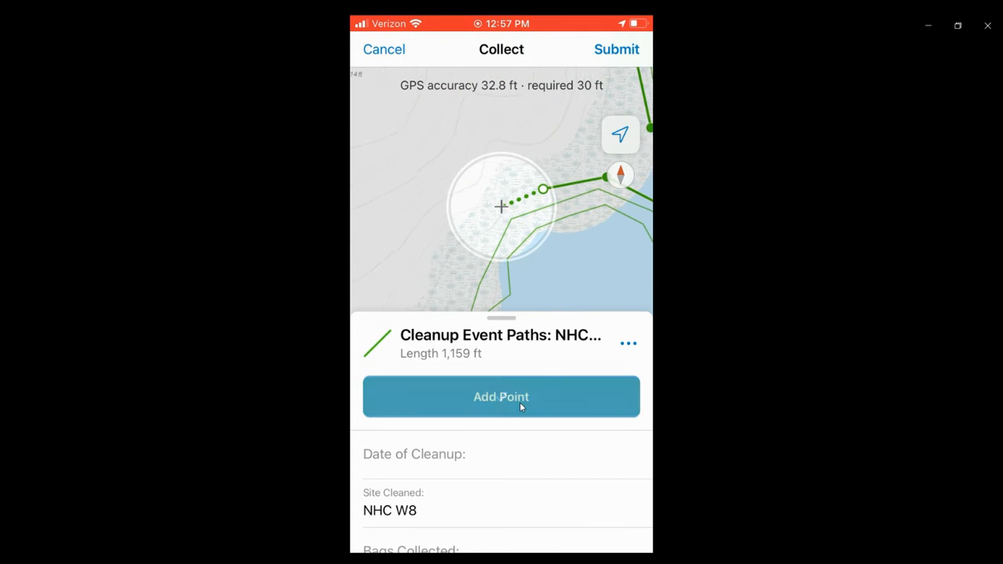
pyautogui.click(501, 397)
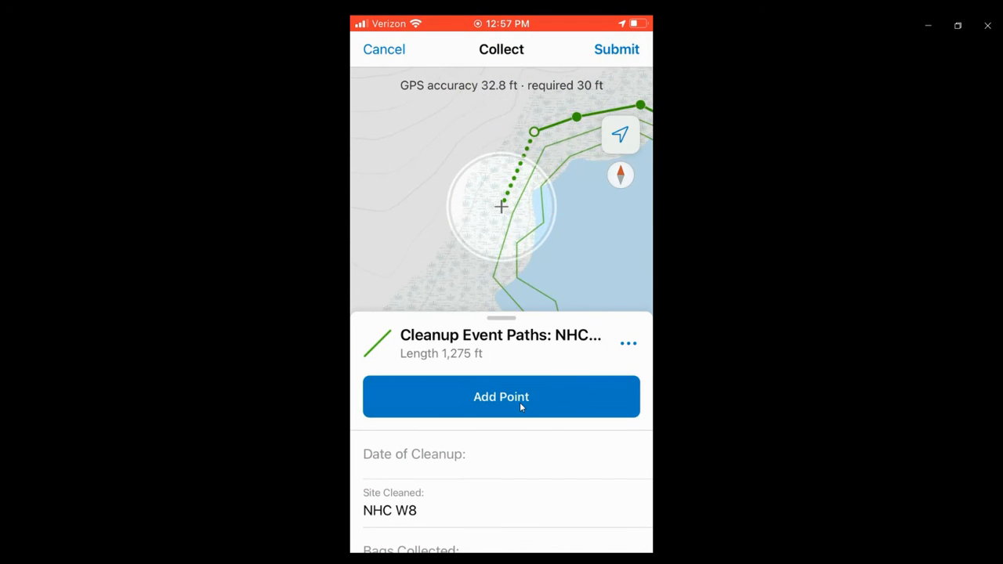
pyautogui.click(501, 397)
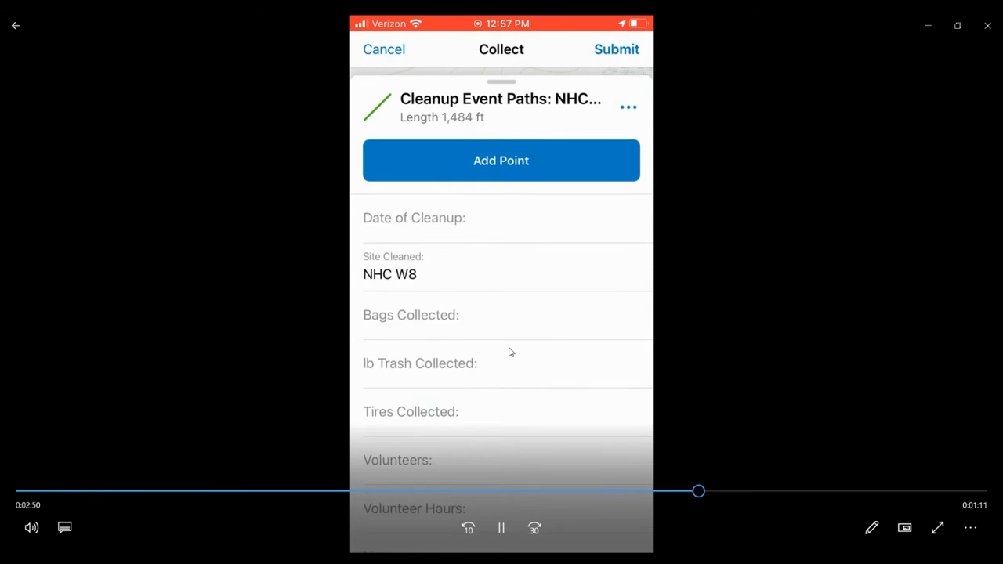
# Enter the event details: bags, trash, a 'Project demo' note and the organization.
pyautogui.click(414, 217)
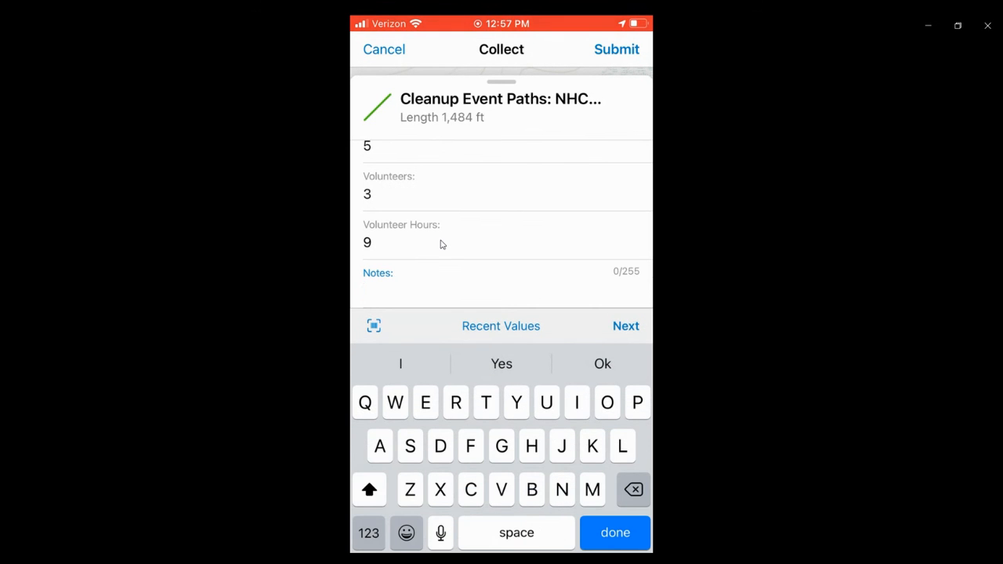
pyautogui.write('Capstone p')
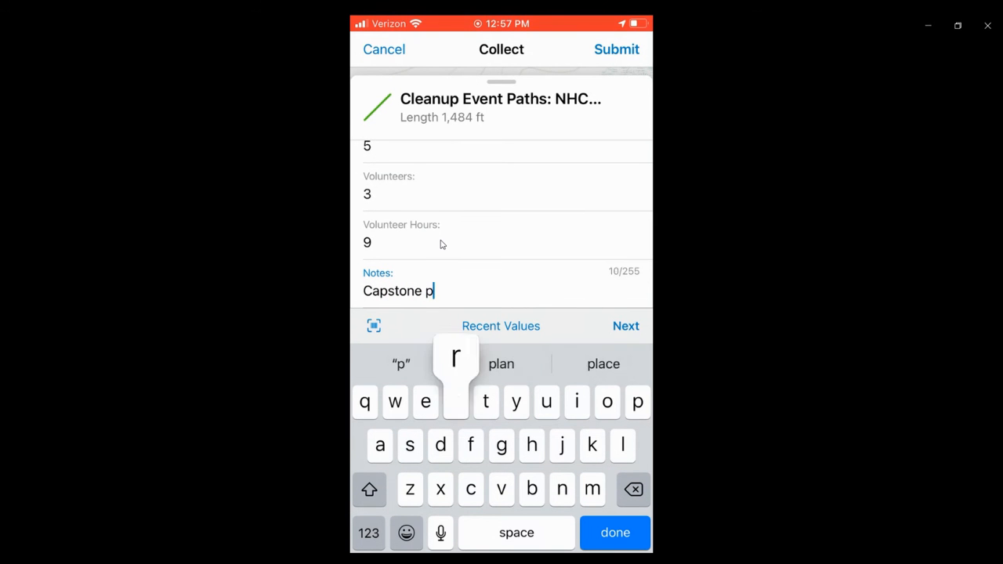
pyautogui.write('roject')
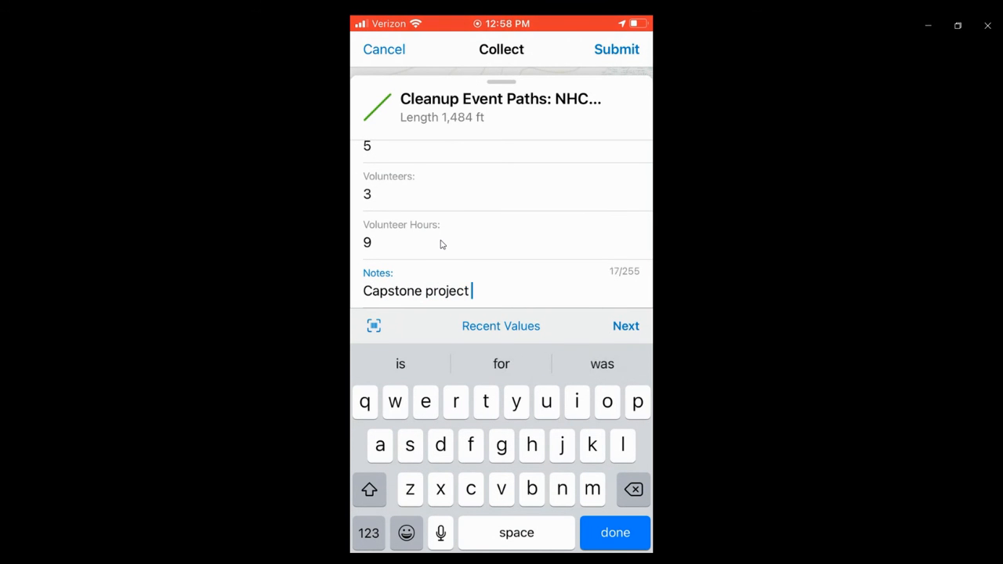
pyautogui.write('demo')
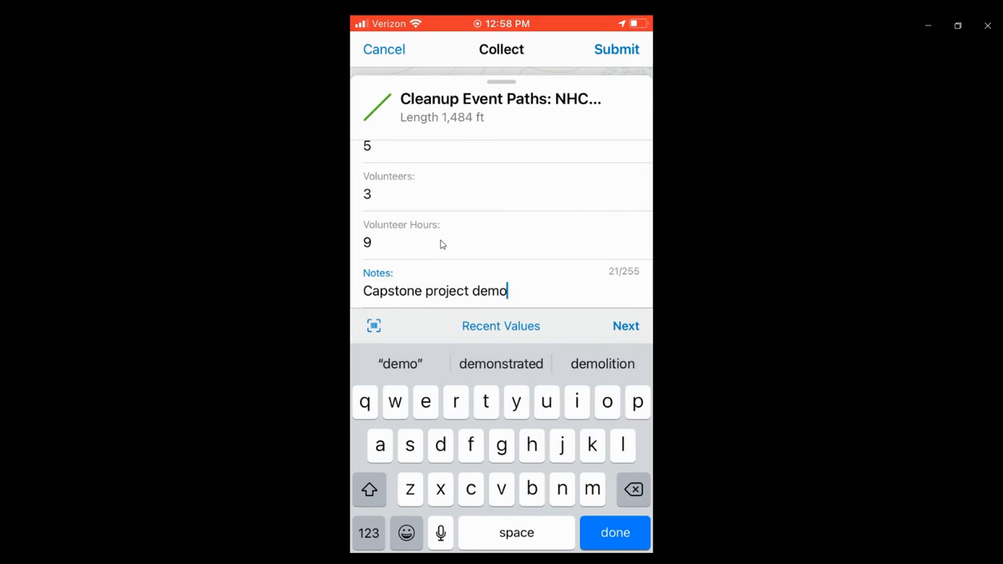
pyautogui.click(626, 324)
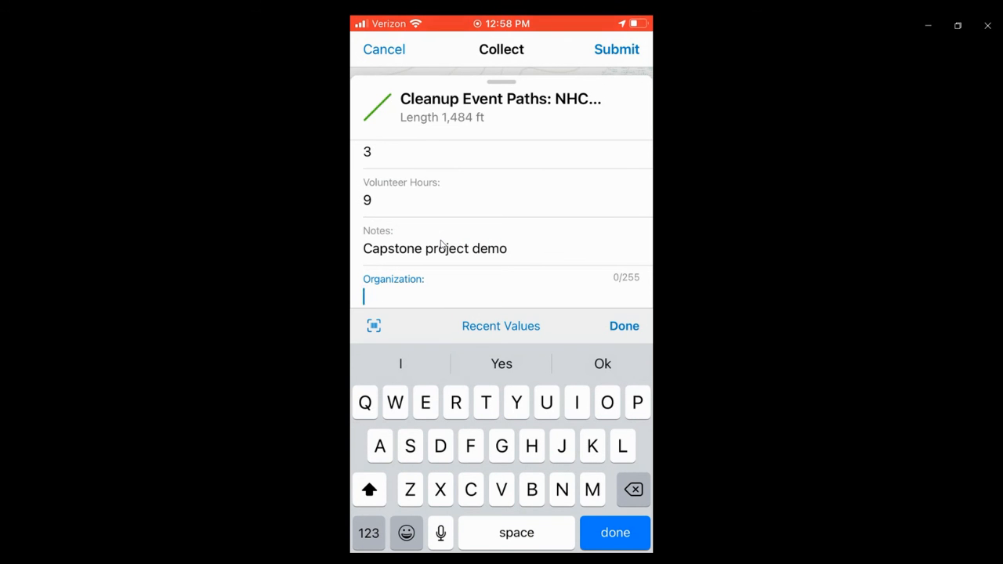
pyautogui.write('Ncsu')
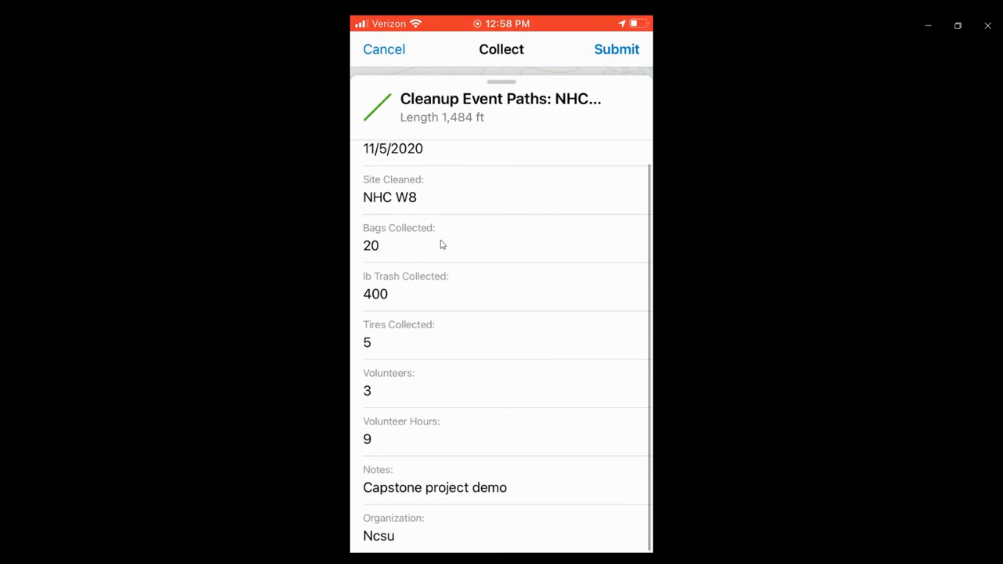
# Finish the form and submit the new NHC W8 cleanup path record.
pyautogui.click(618, 49)
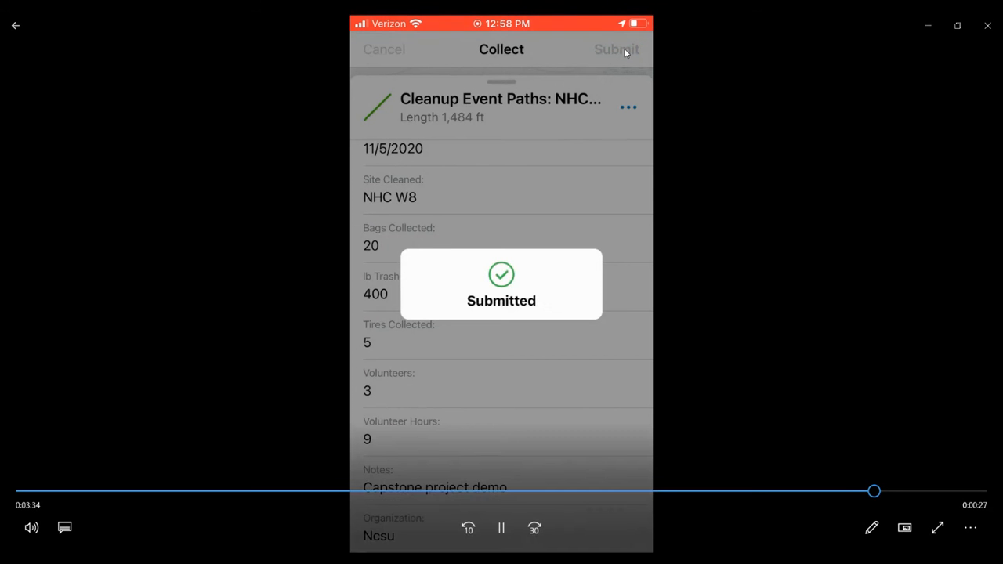
pyautogui.click(618, 48)
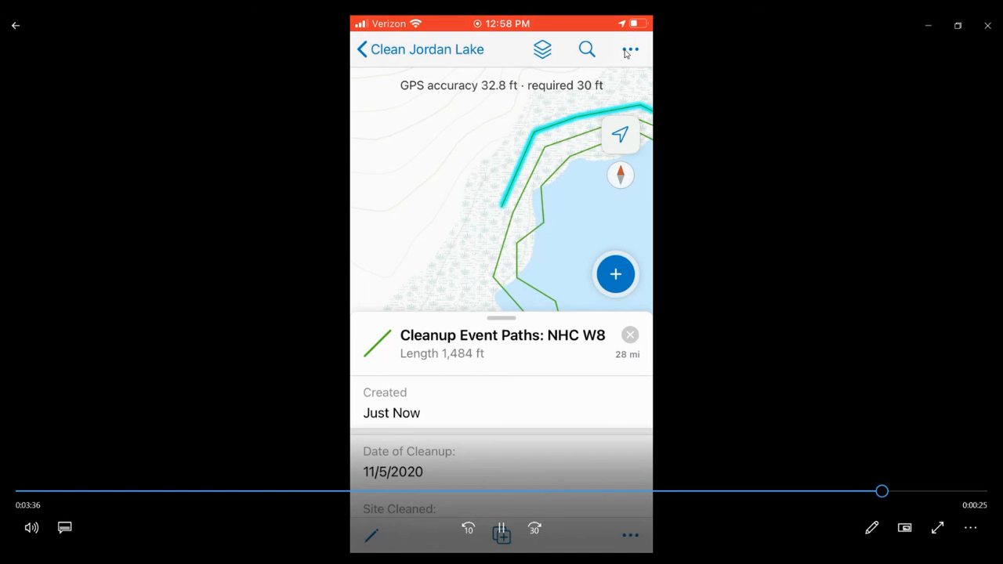